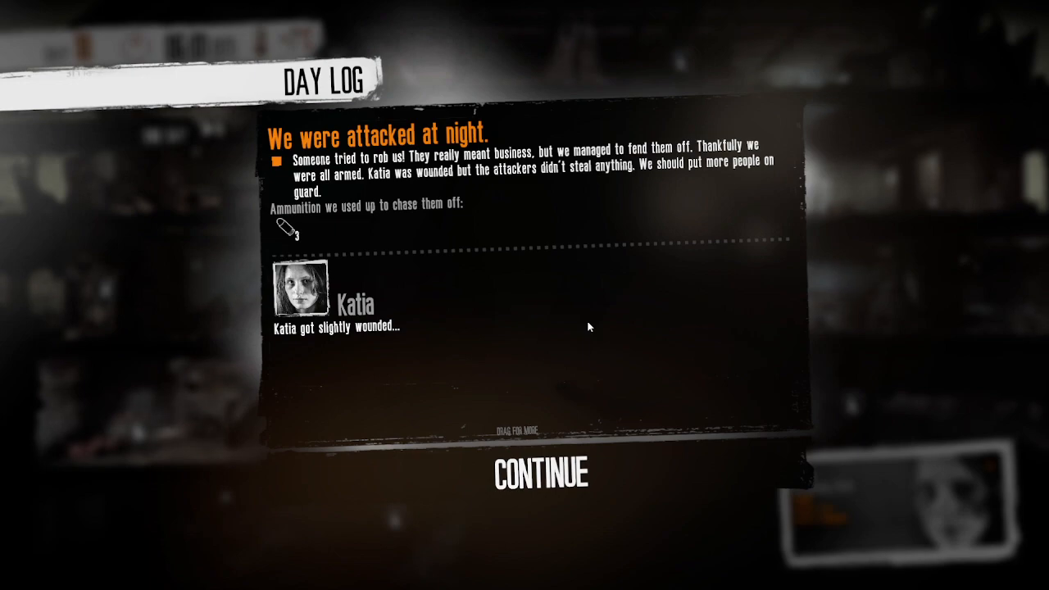
mouse_move(573, 391)
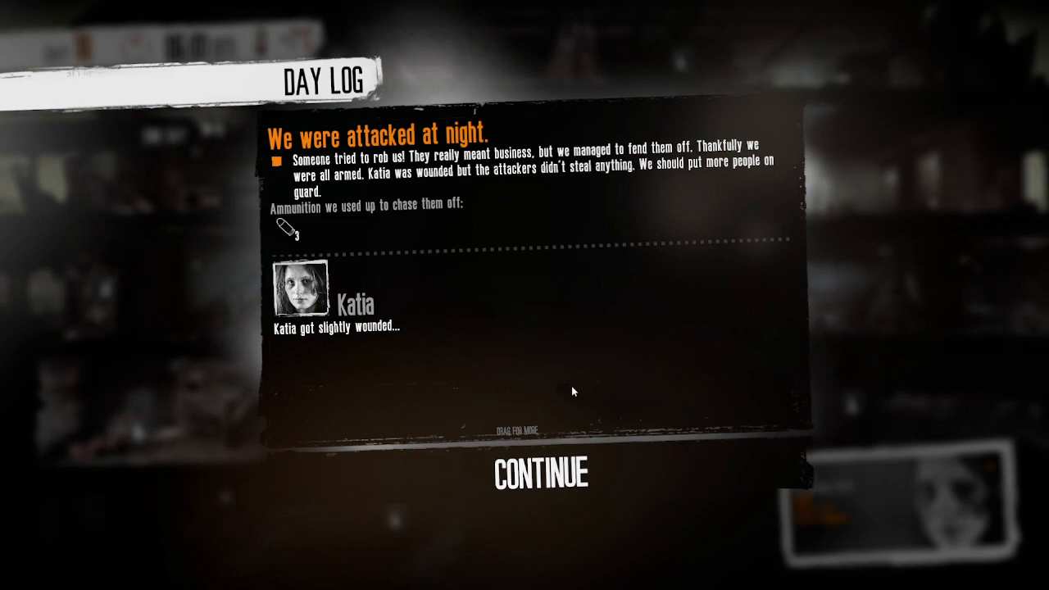
mouse_move(573, 521)
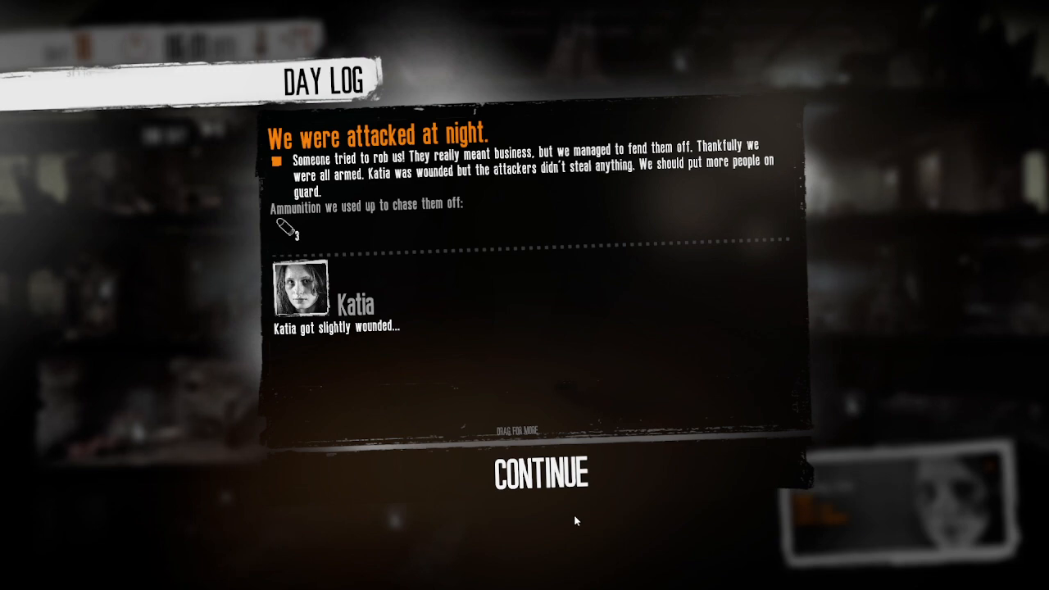
Step: Dismiss the night-attack Day Log to begin day 18 in the shelter
left_click(531, 471)
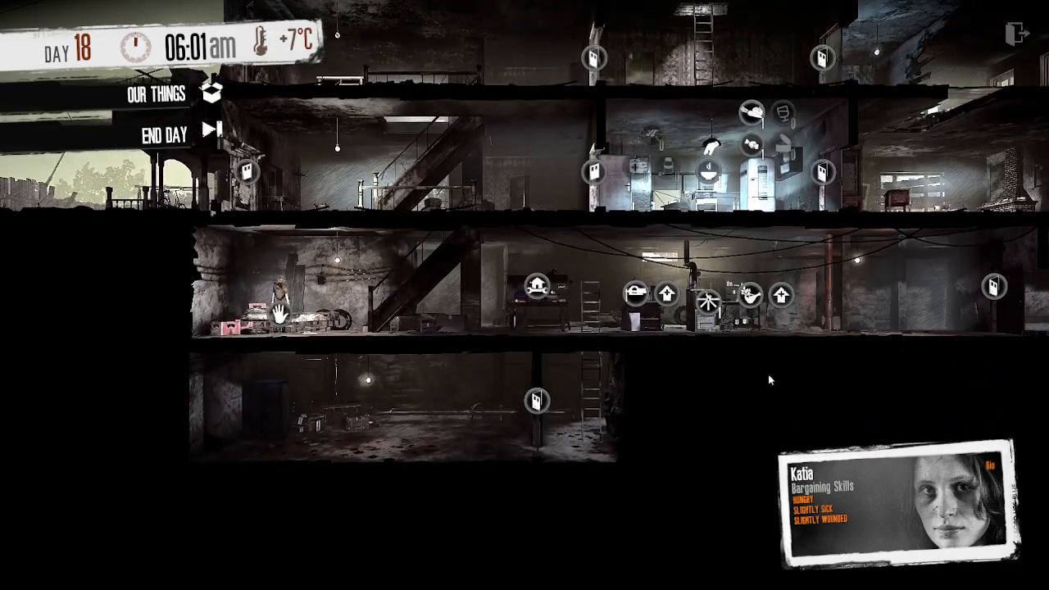
left_click(154, 93)
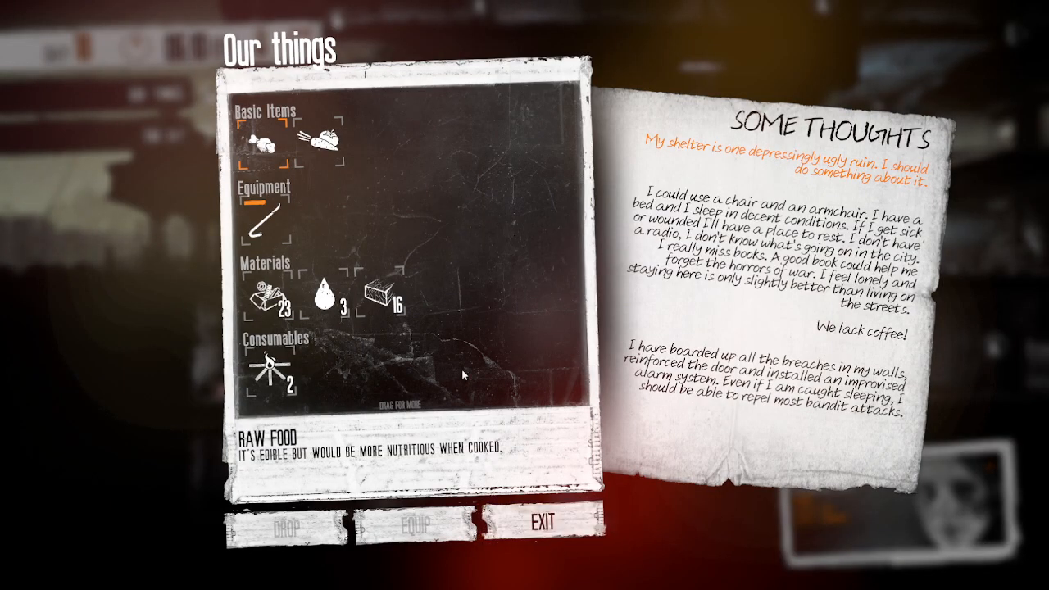
scroll("down", 3)
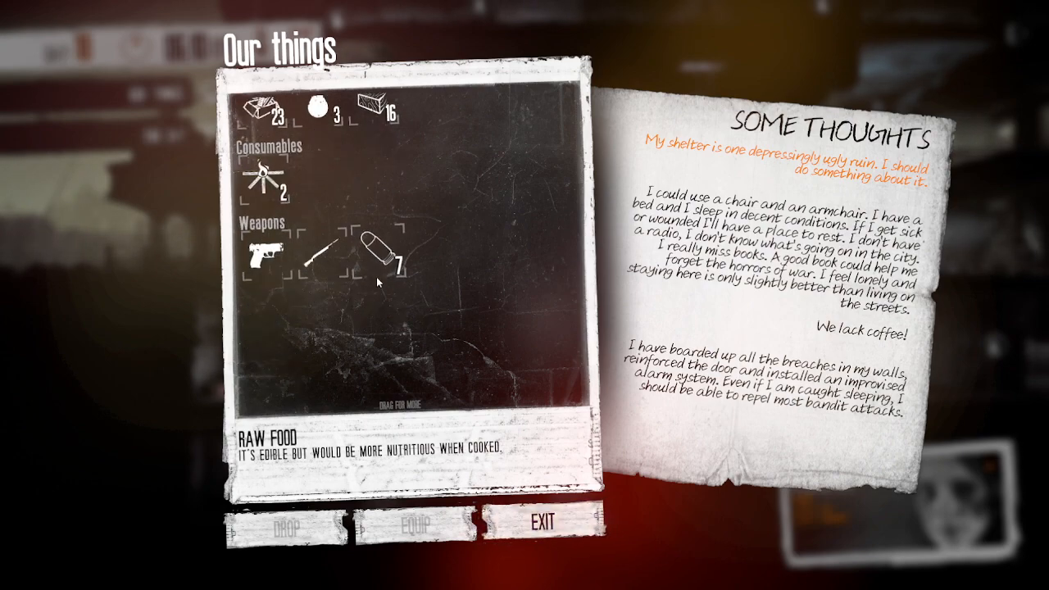
left_click(536, 522)
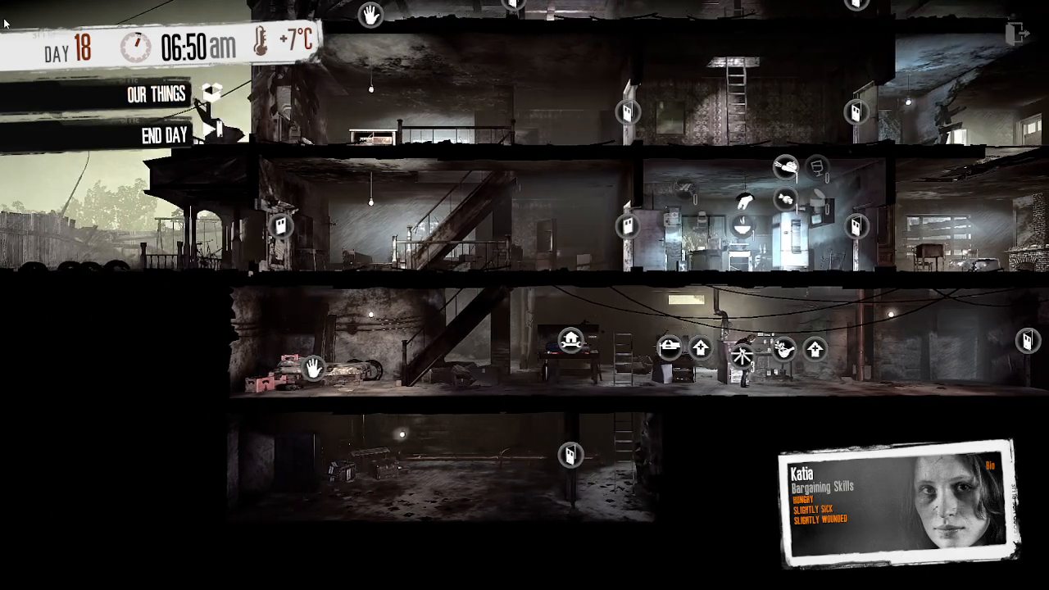
left_click(155, 92)
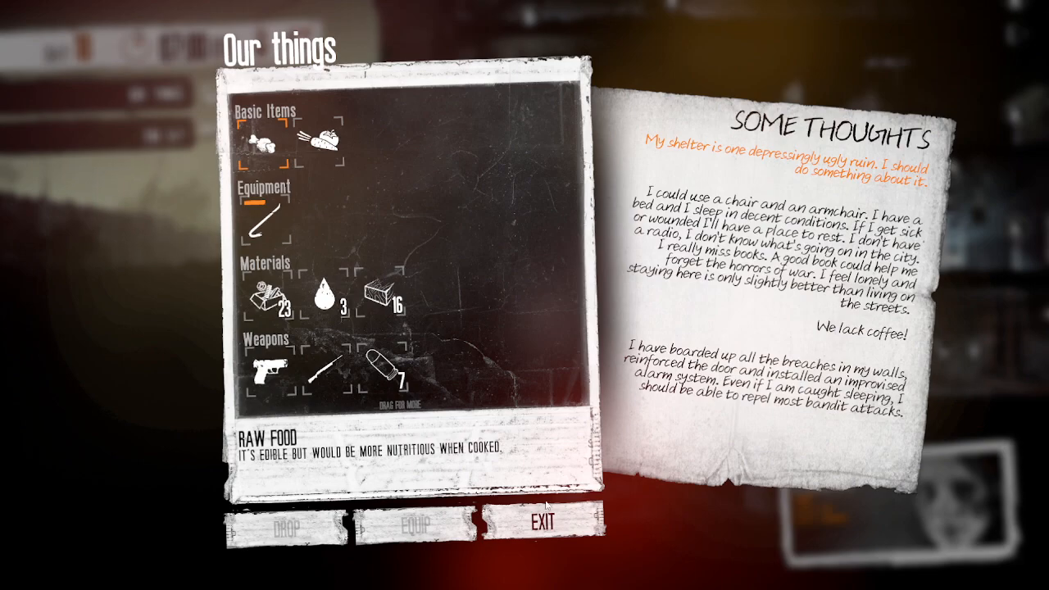
left_click(537, 523)
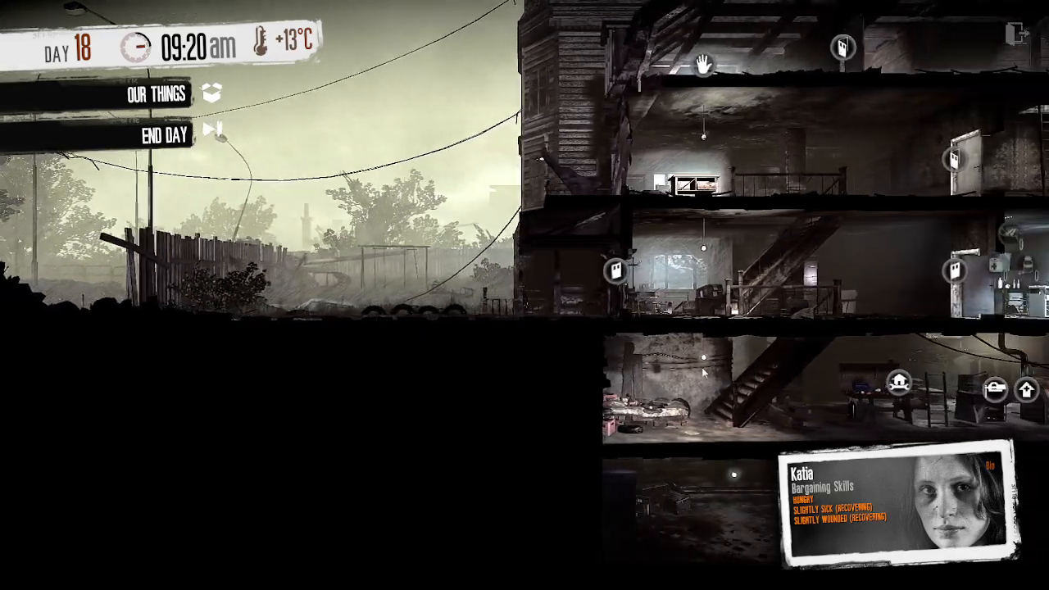
left_click(868, 500)
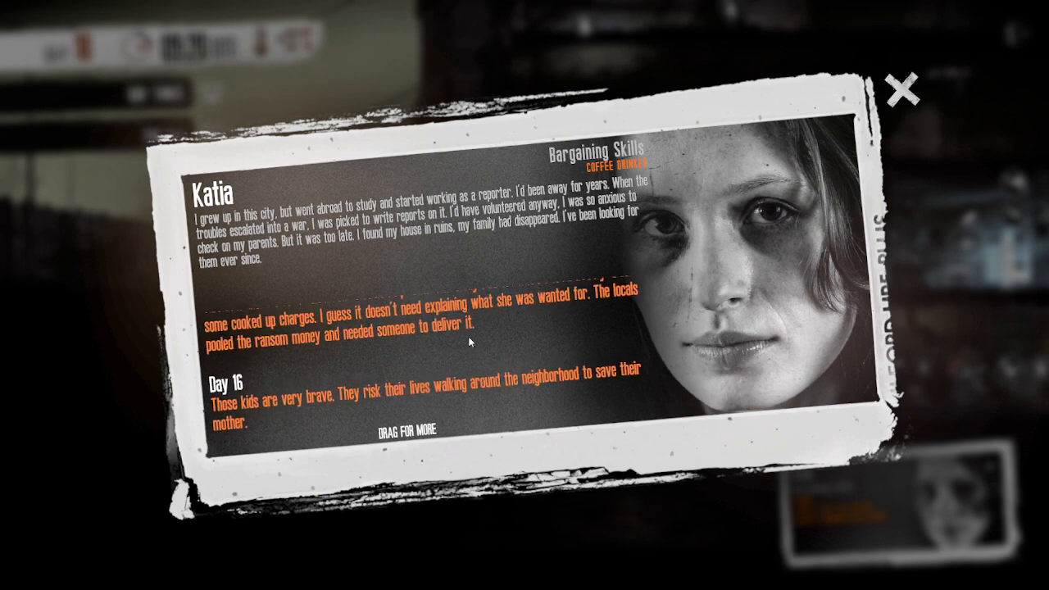
left_click(900, 90)
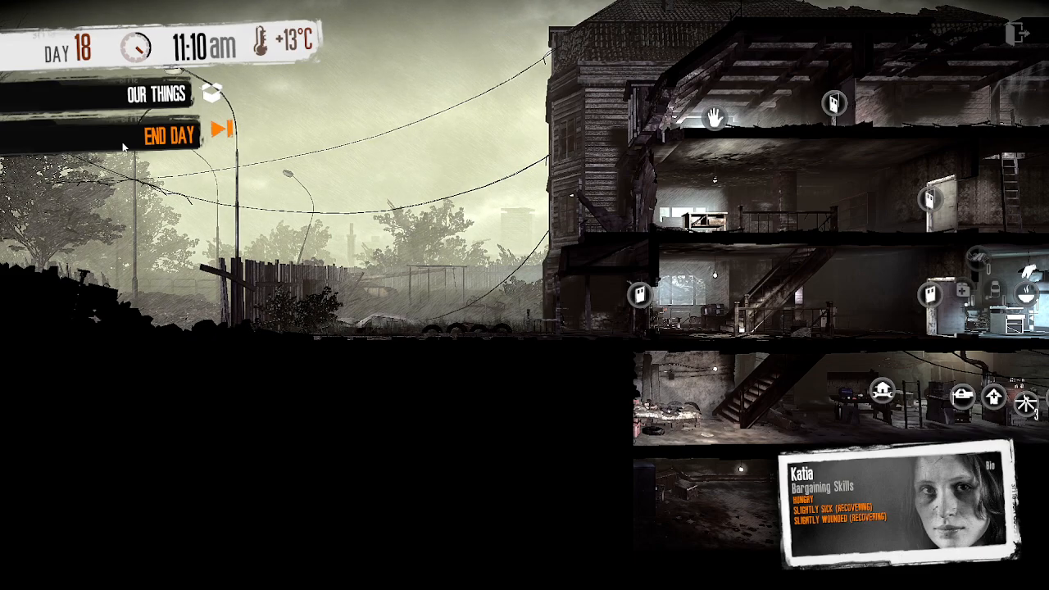
Step: End the day and preview the Supermarket, House, Hotel, School, Gas Station, Garage and Flats
left_click(168, 134)
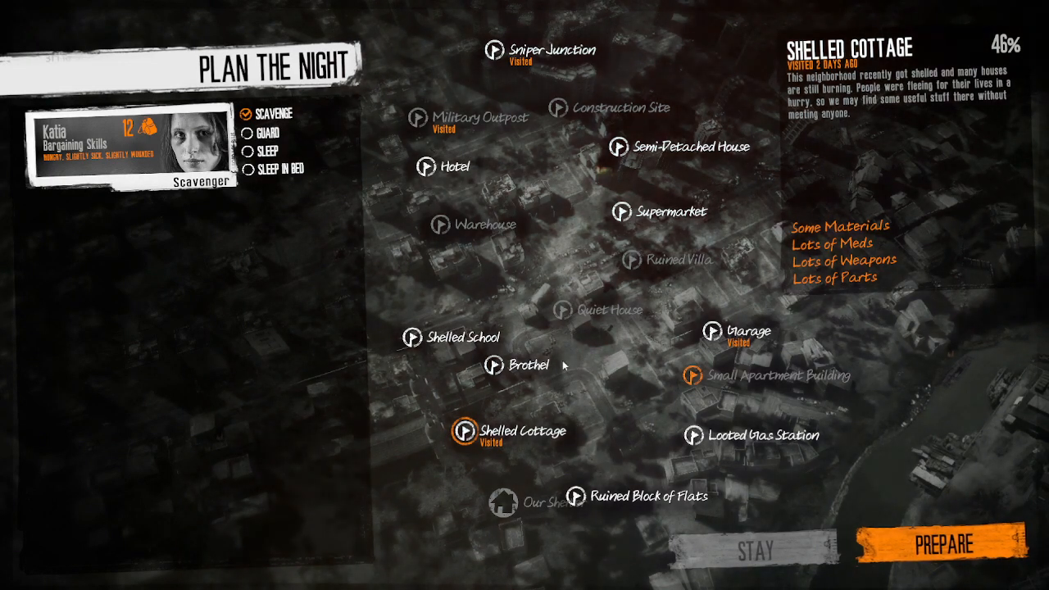
left_click(620, 210)
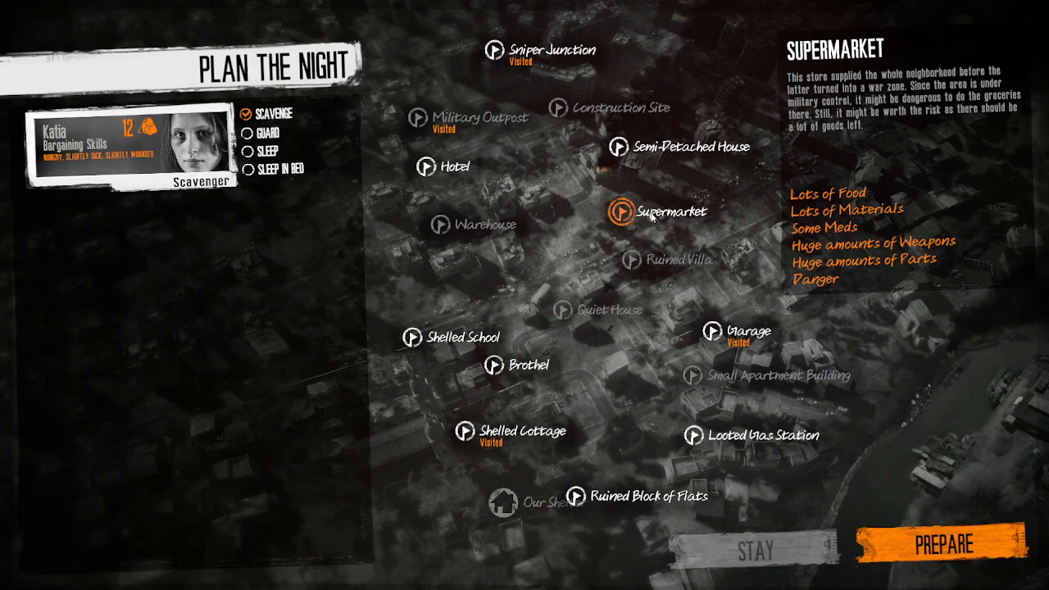
mouse_move(647, 163)
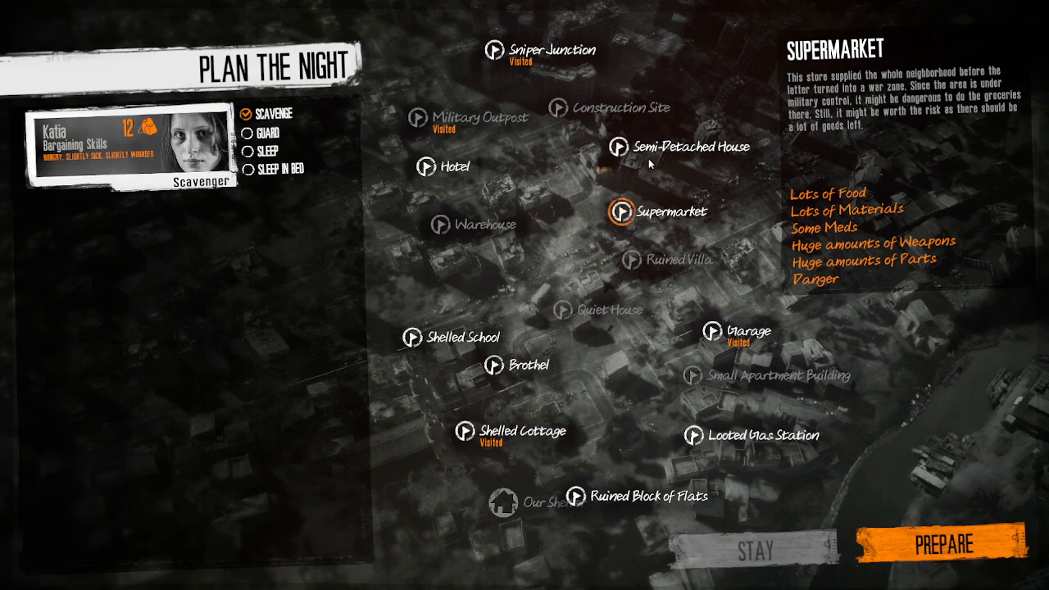
left_click(619, 149)
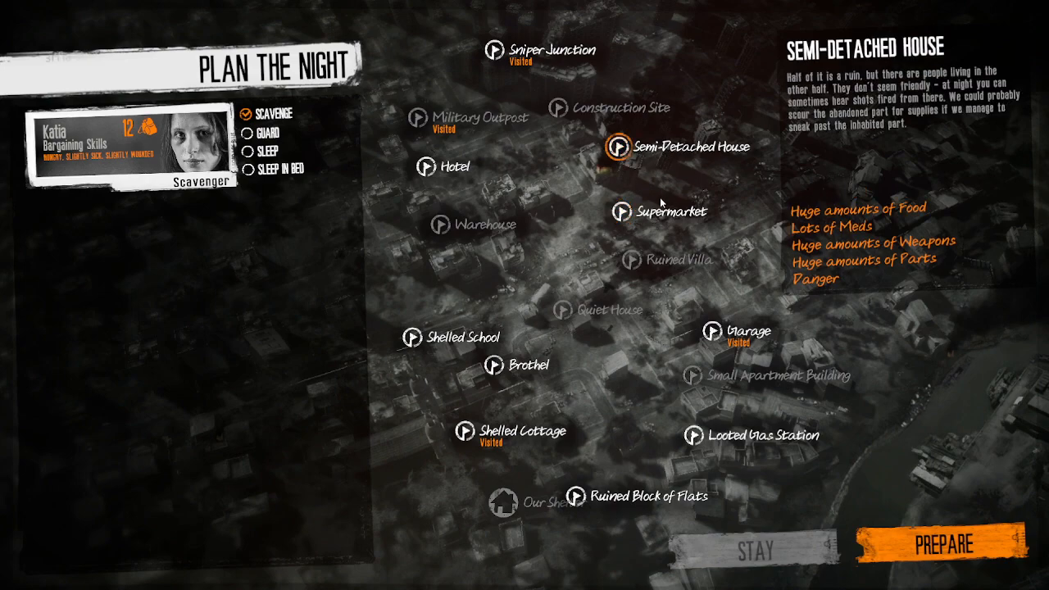
left_click(426, 165)
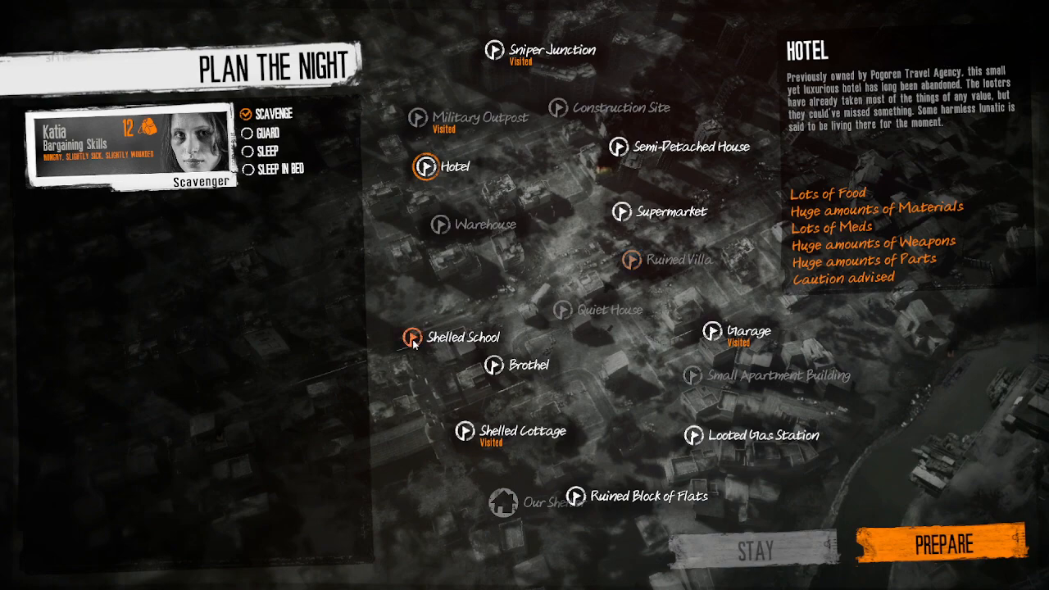
left_click(411, 336)
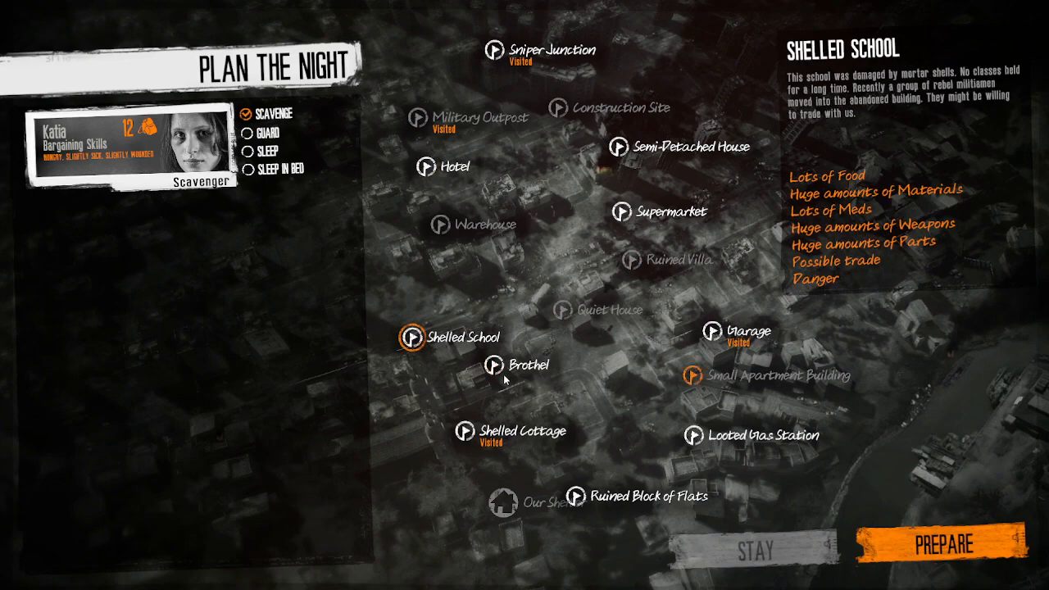
left_click(694, 435)
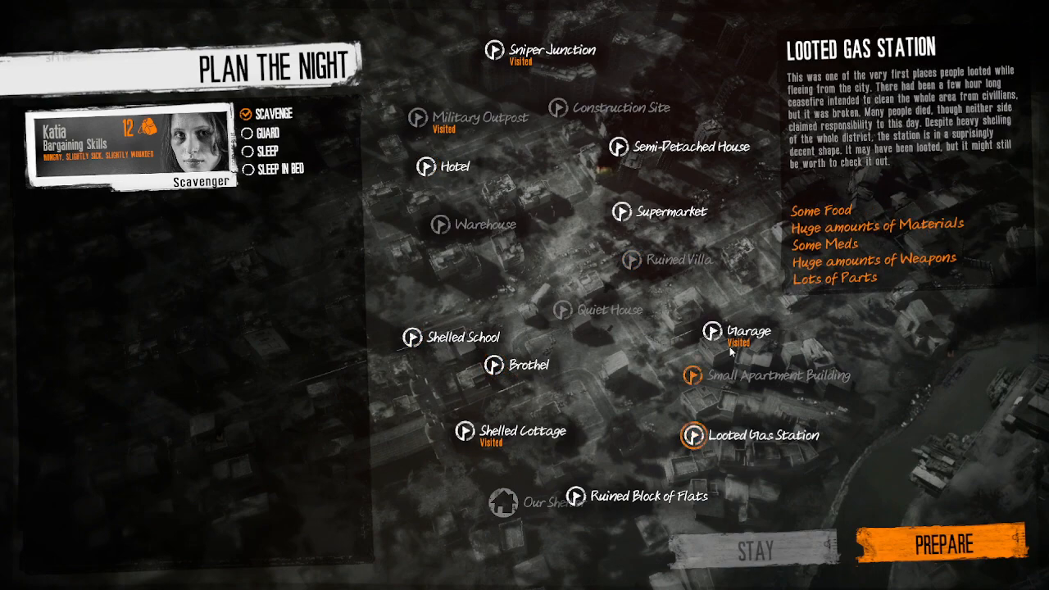
left_click(713, 332)
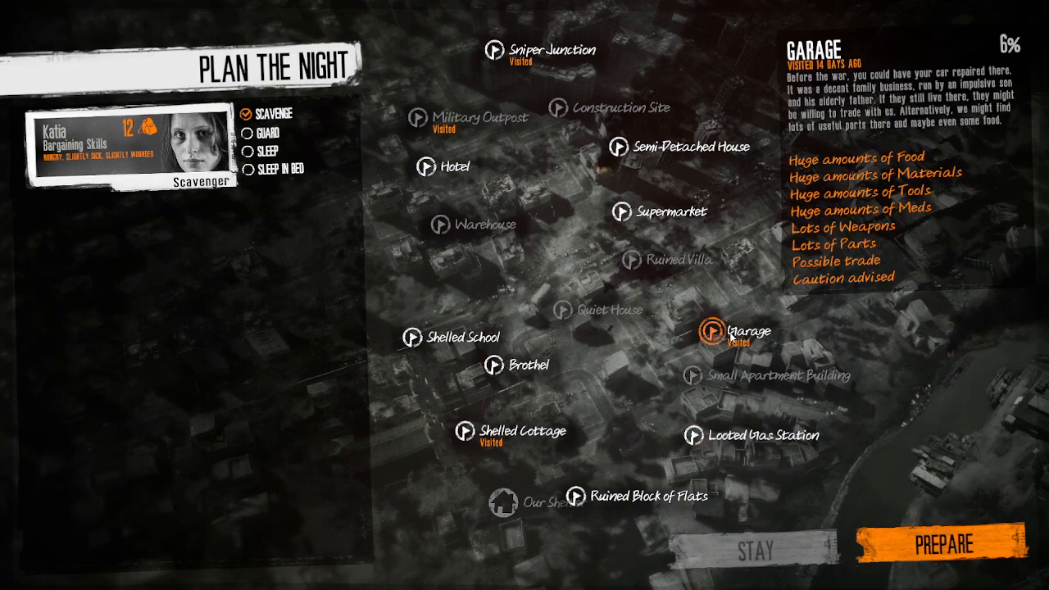
left_click(576, 494)
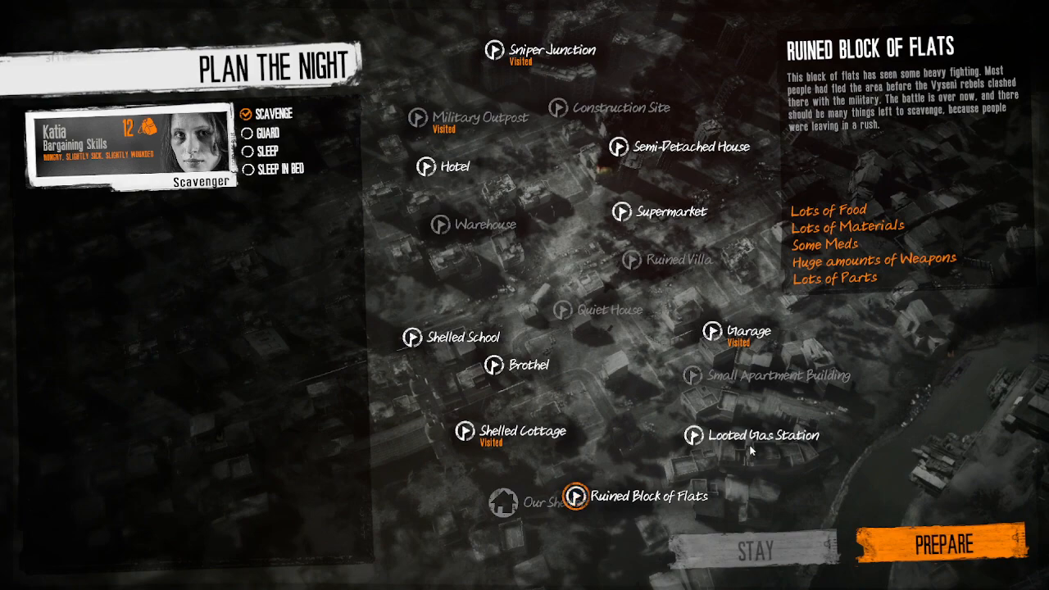
Step: Try the Looted Gas Station, compare with the Shelled Cottage, then select the Supermarket
left_click(692, 435)
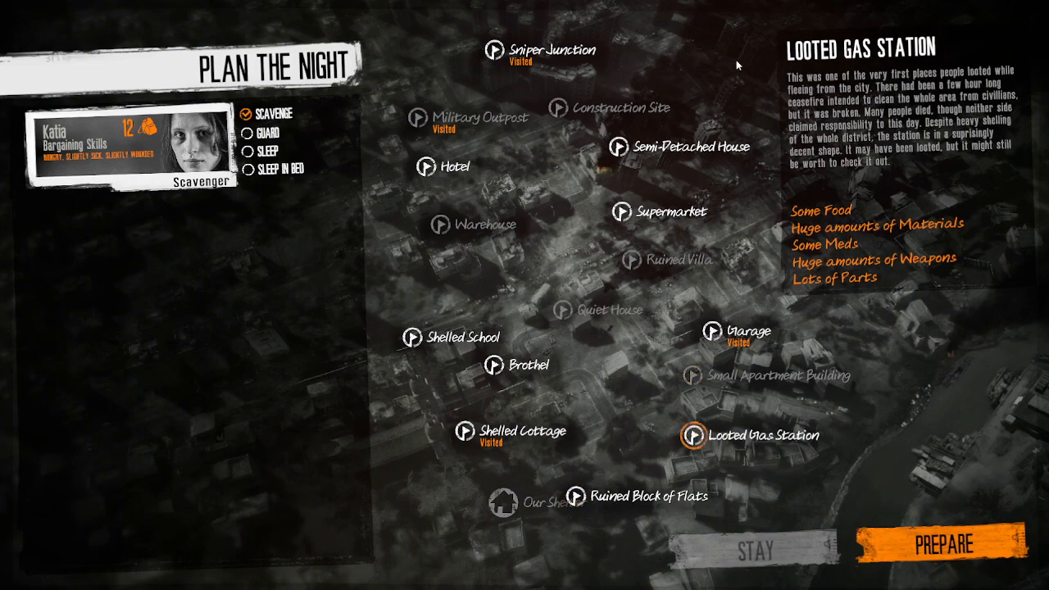
mouse_move(794, 141)
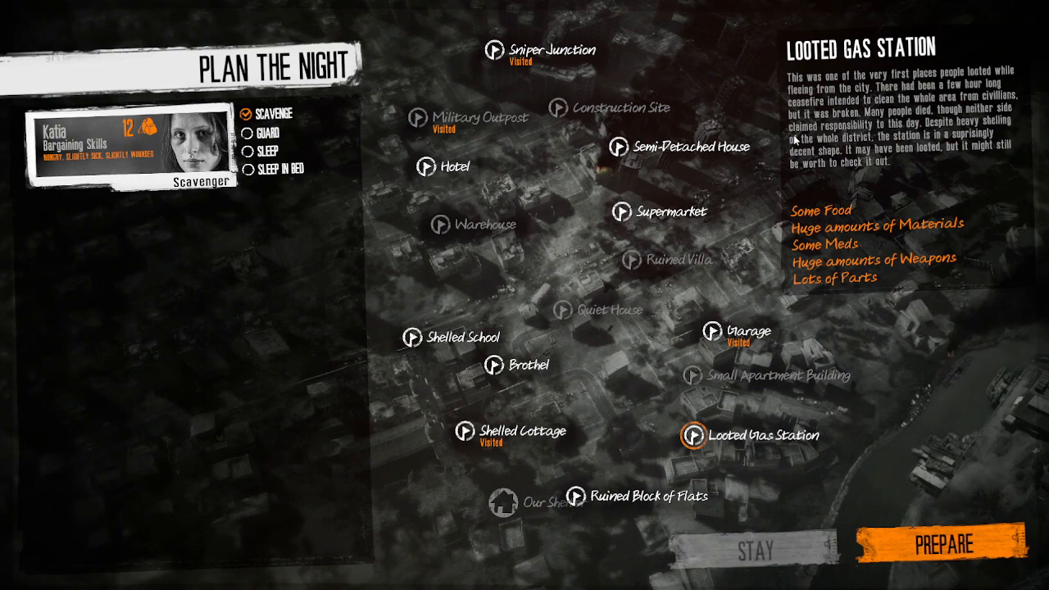
left_click(620, 211)
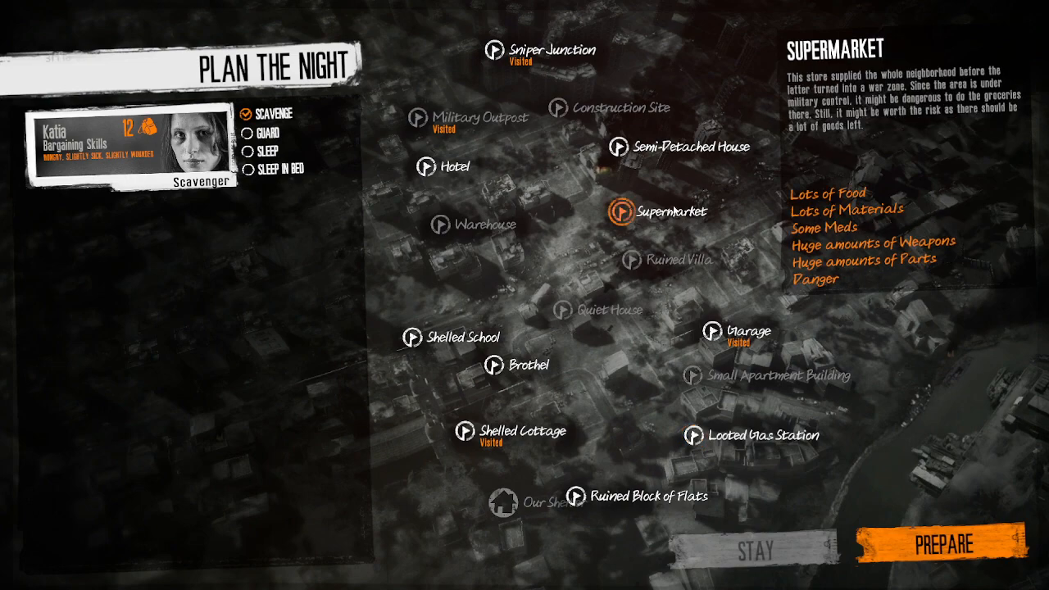
left_click(463, 431)
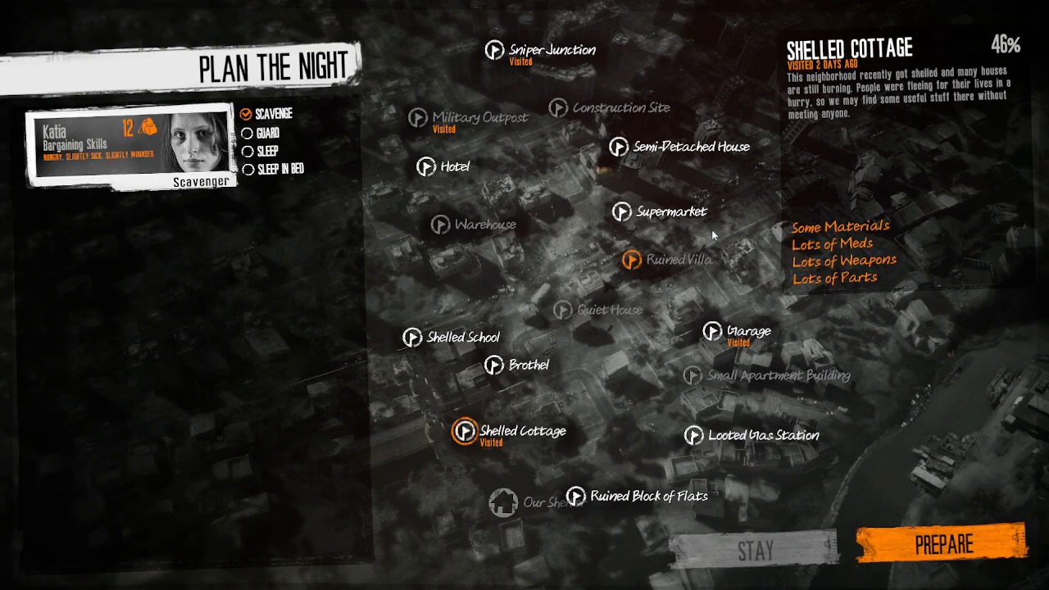
left_click(621, 211)
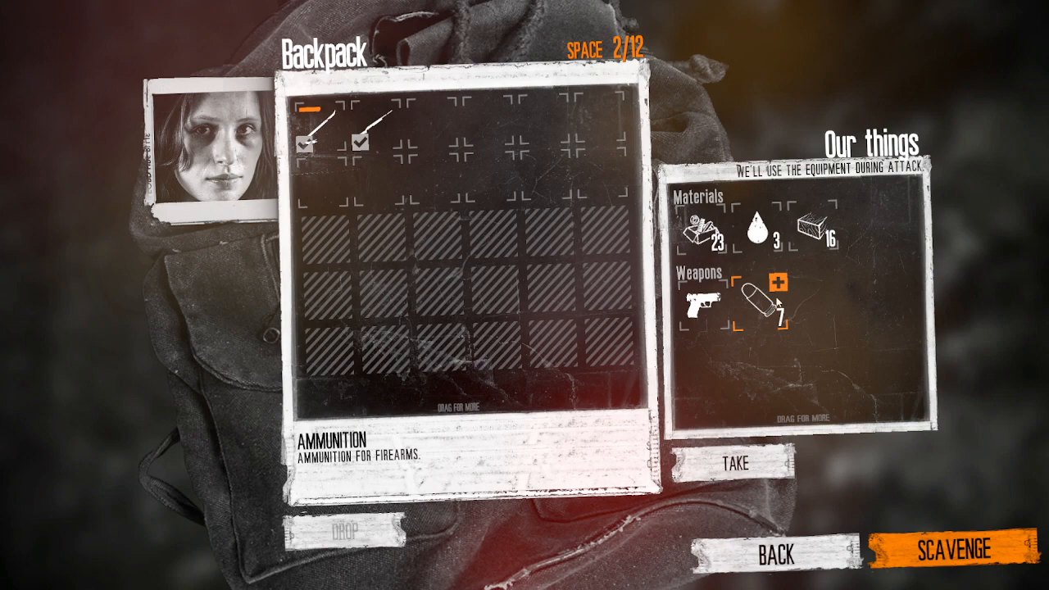
Step: Move the seven rounds of ammunition into Katia's backpack
left_click(735, 462)
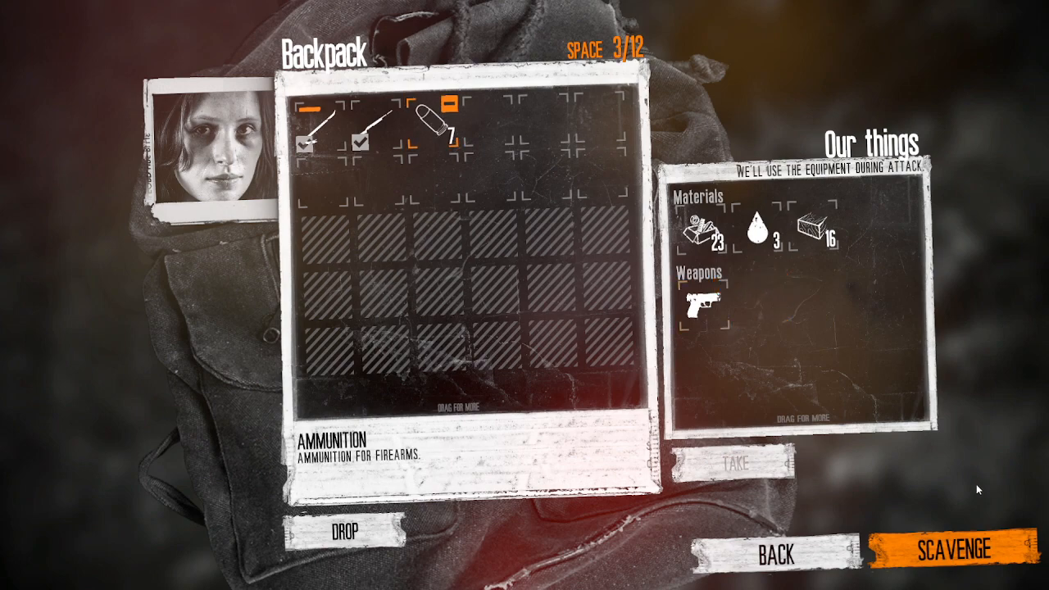
mouse_move(990, 513)
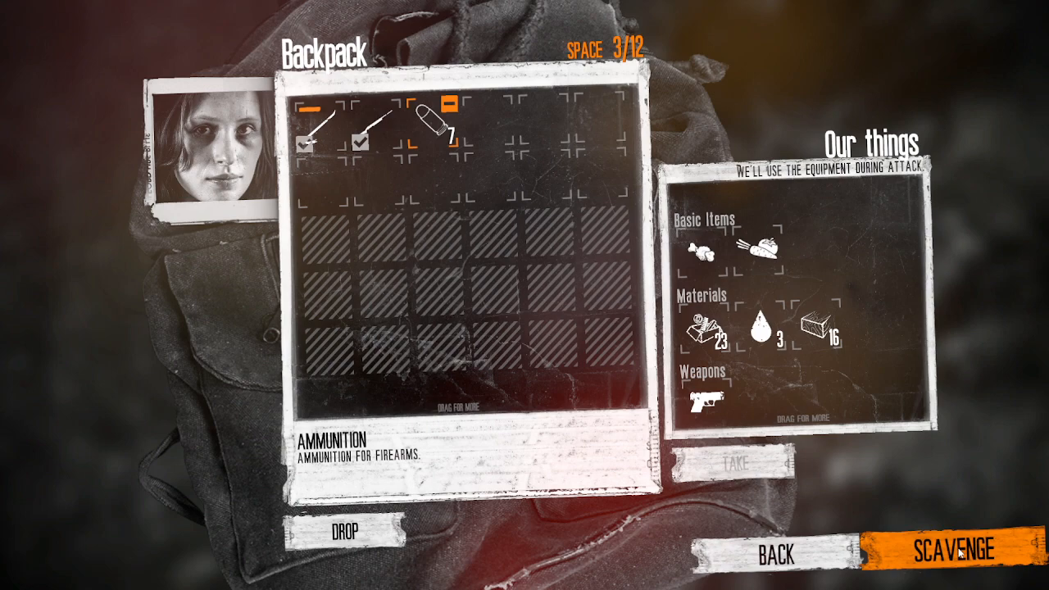
mouse_move(958, 554)
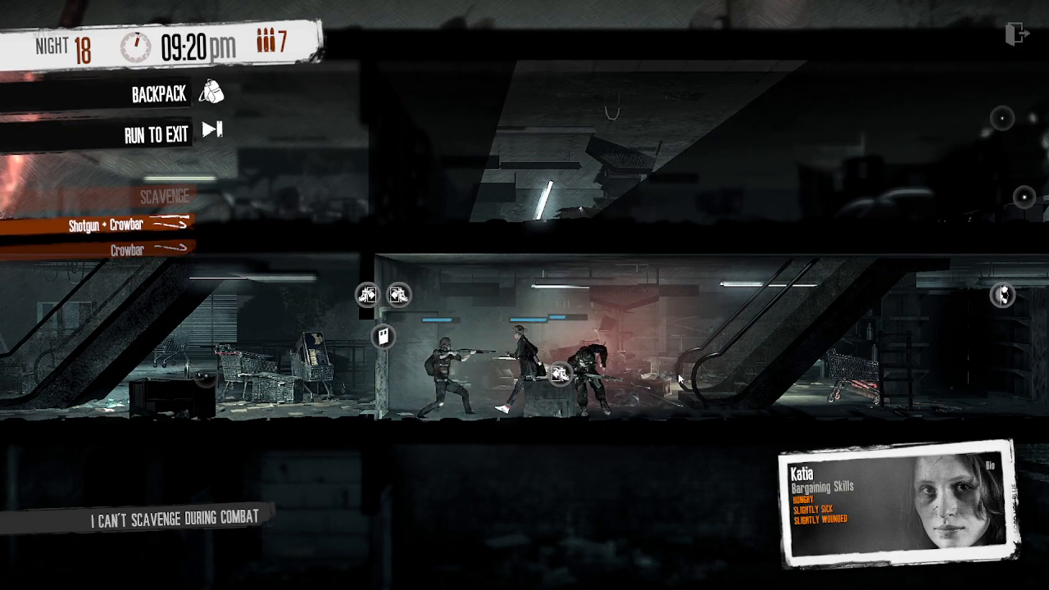
Step: Move Katia into the Supermarket as combat breaks out
left_click(127, 250)
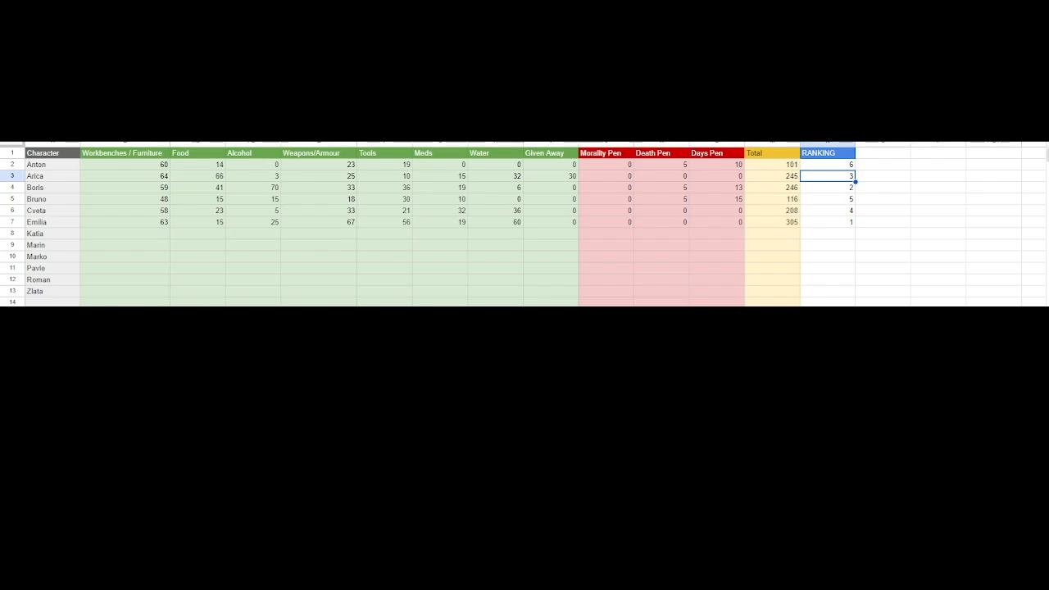
mouse_move(206, 255)
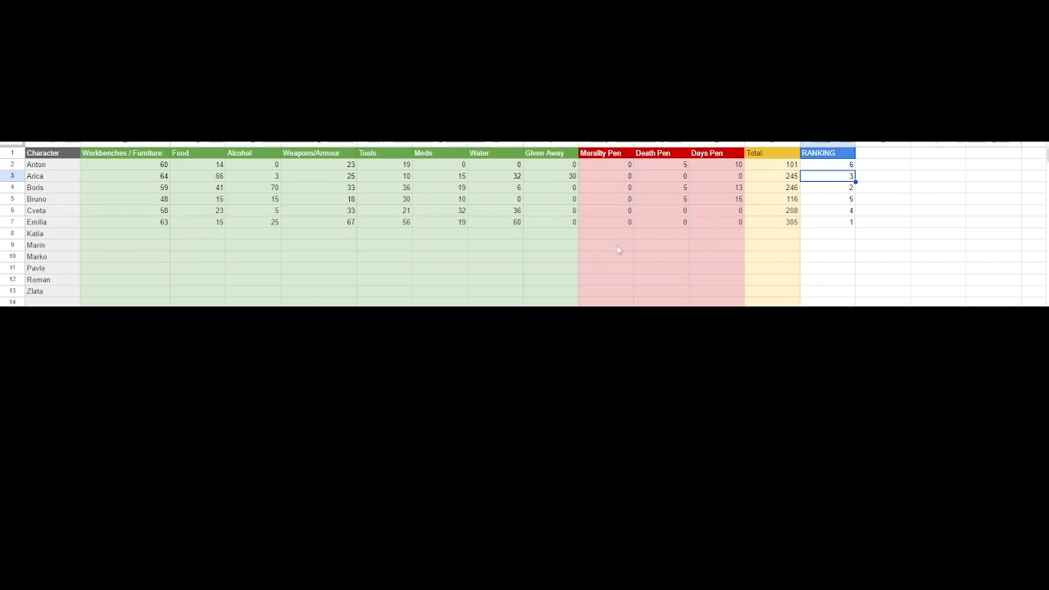
Step: Select cell B8, Katia's Workbenches/Furniture score
left_click(123, 233)
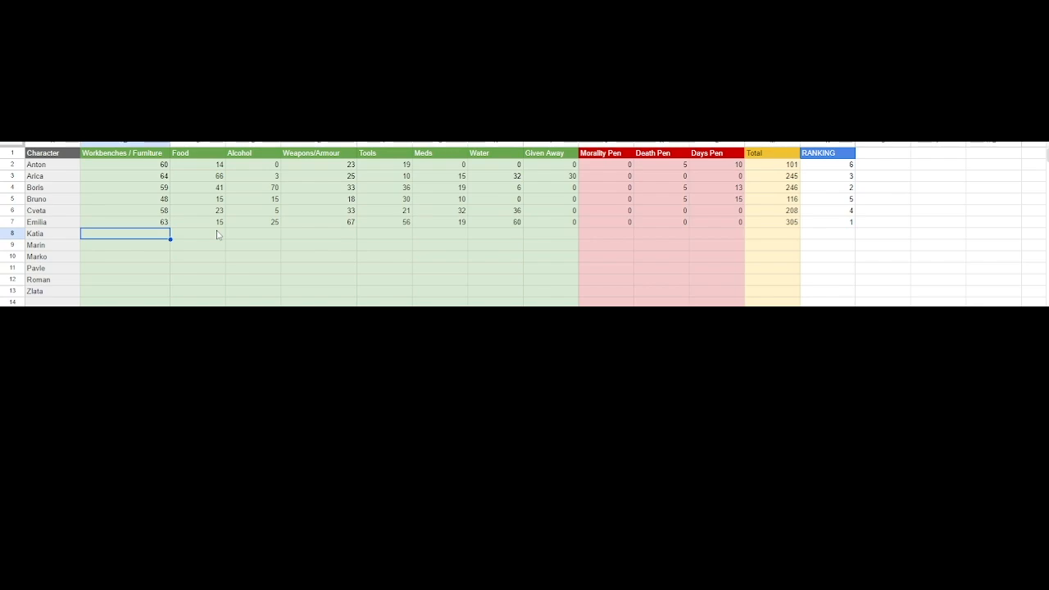
Step: Enter 68, 5, 0 and 11 into Katia's cells B8 to E8
type("68")
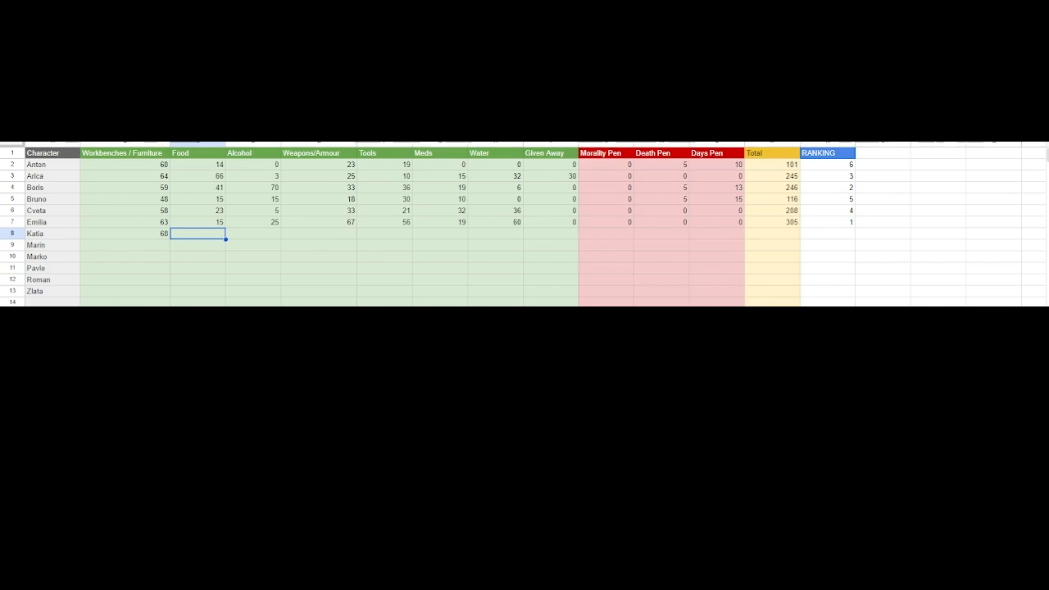
type("5")
left_click(252, 234)
type("0")
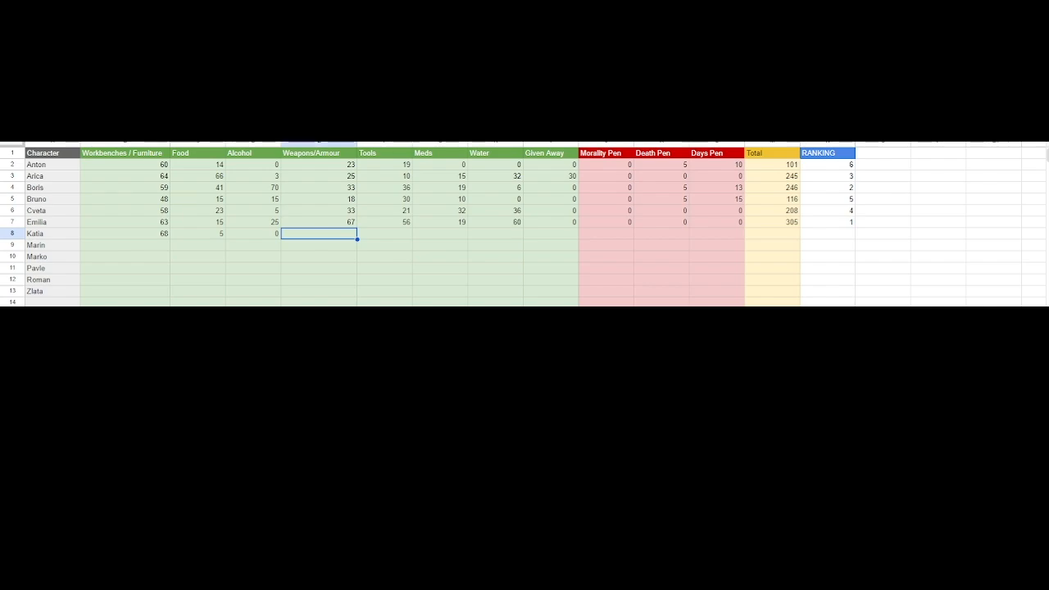
type("11")
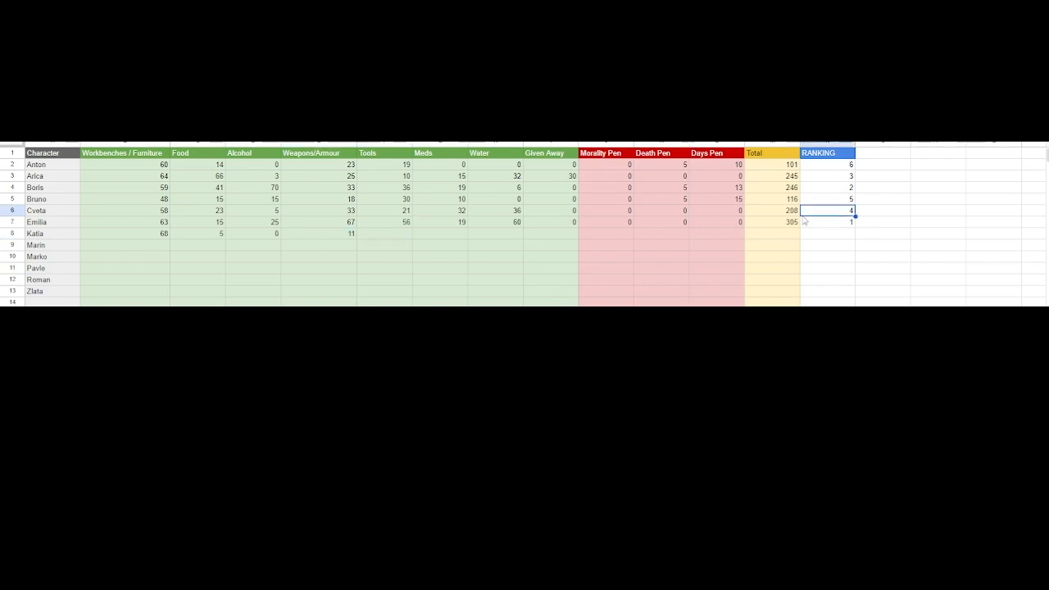
Step: Enter 5 tools, 3 water and the death and 12-day penalties, totalling 75
left_click(770, 222)
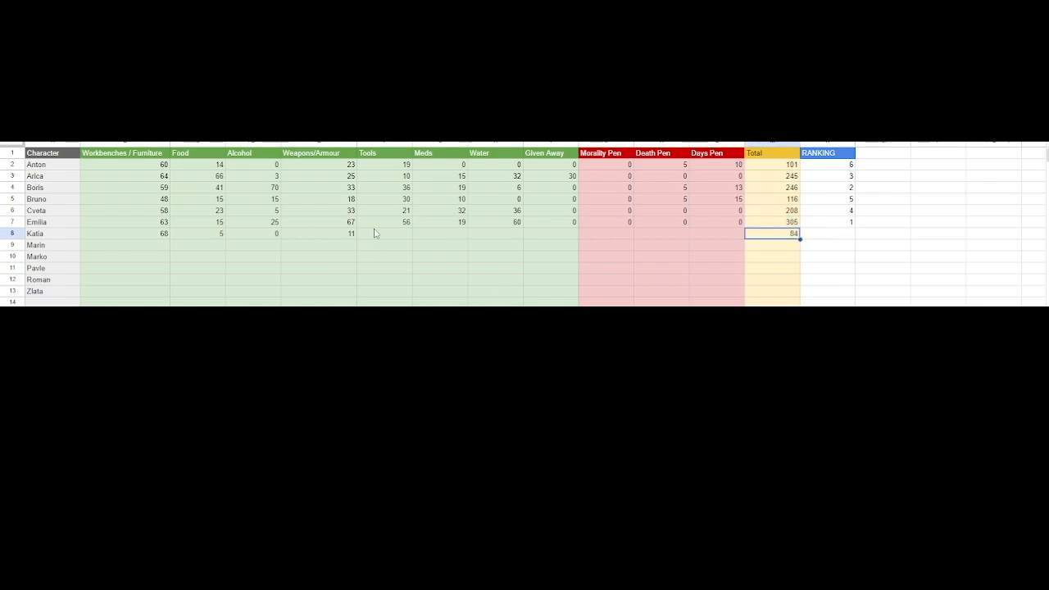
left_click(383, 234)
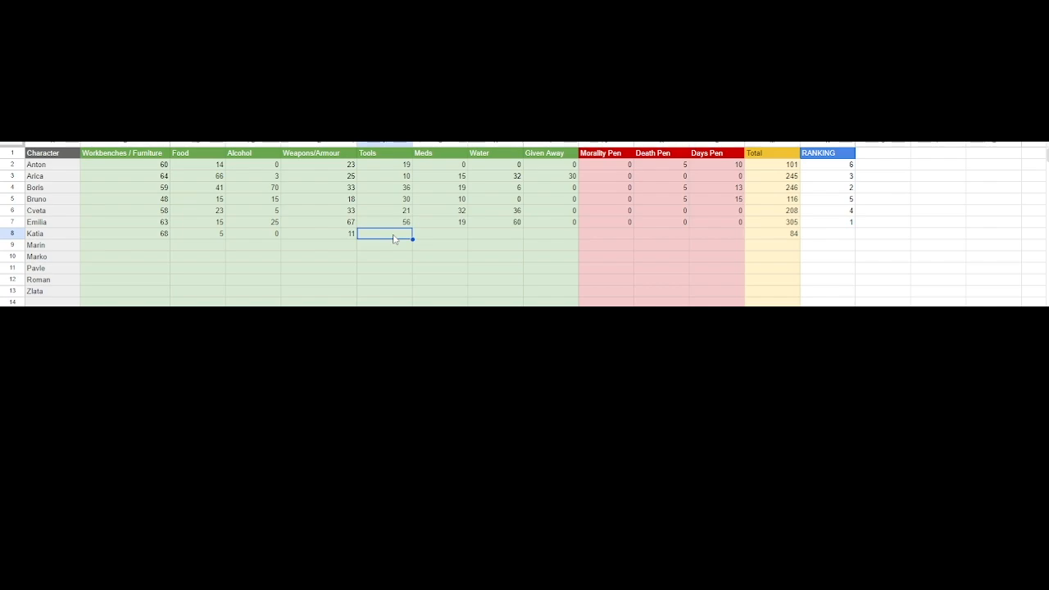
type("5")
left_click(440, 233)
type("0")
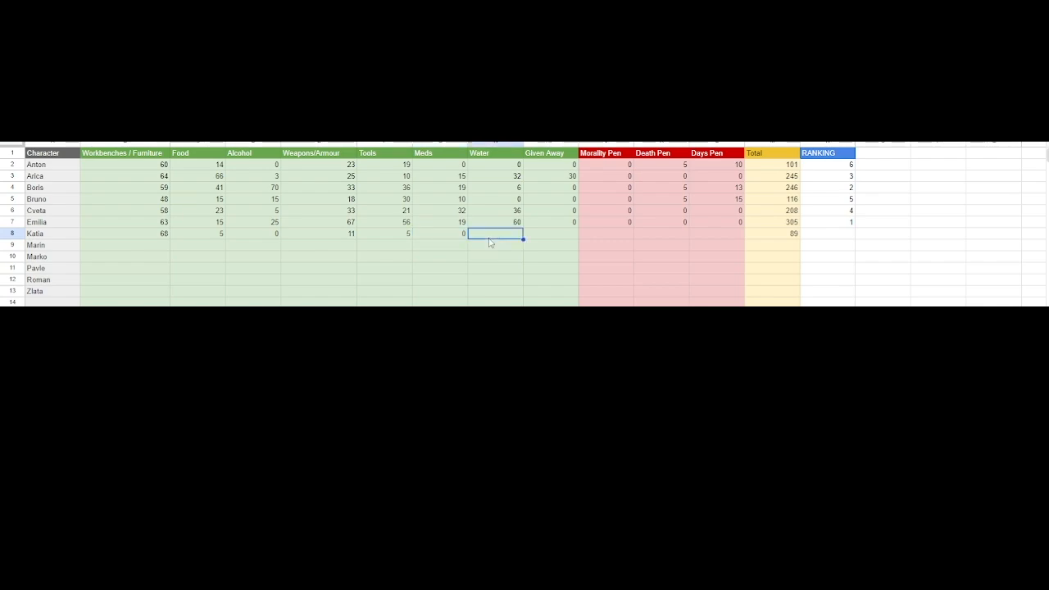
mouse_move(484, 272)
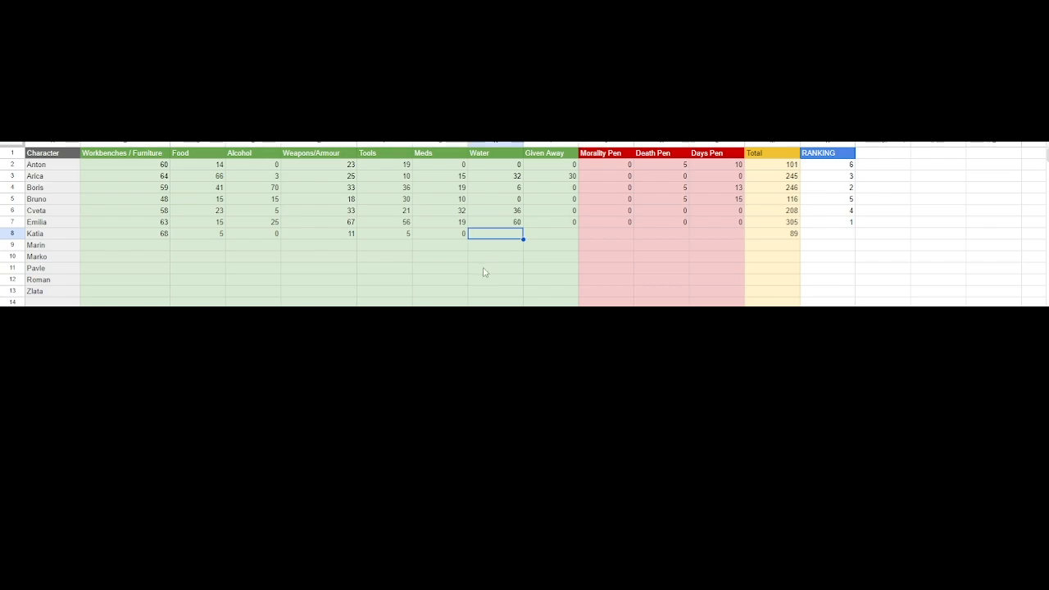
type("3")
left_click(551, 234)
type("0")
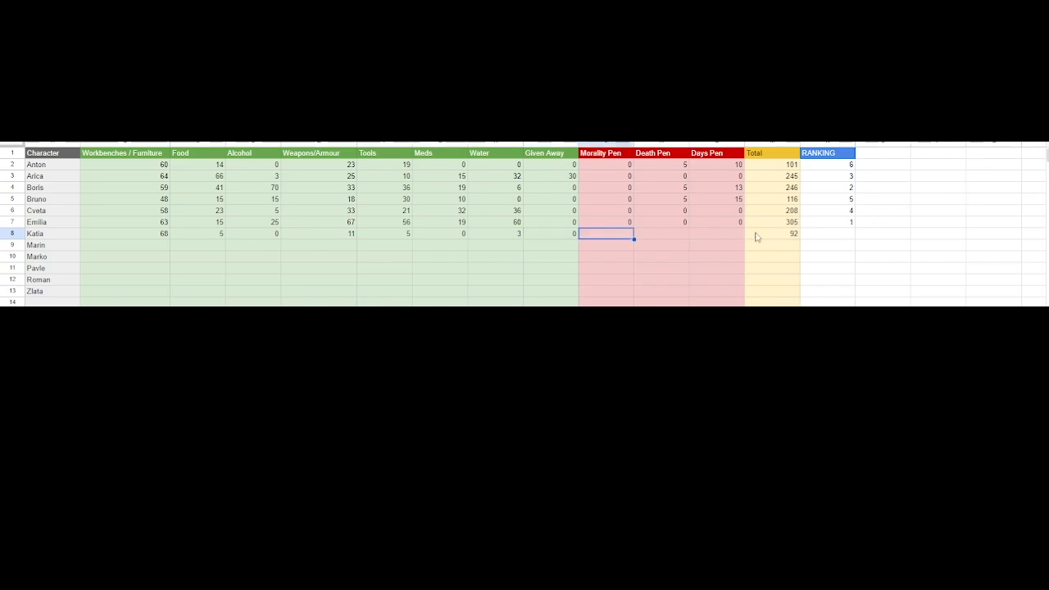
left_click(662, 233)
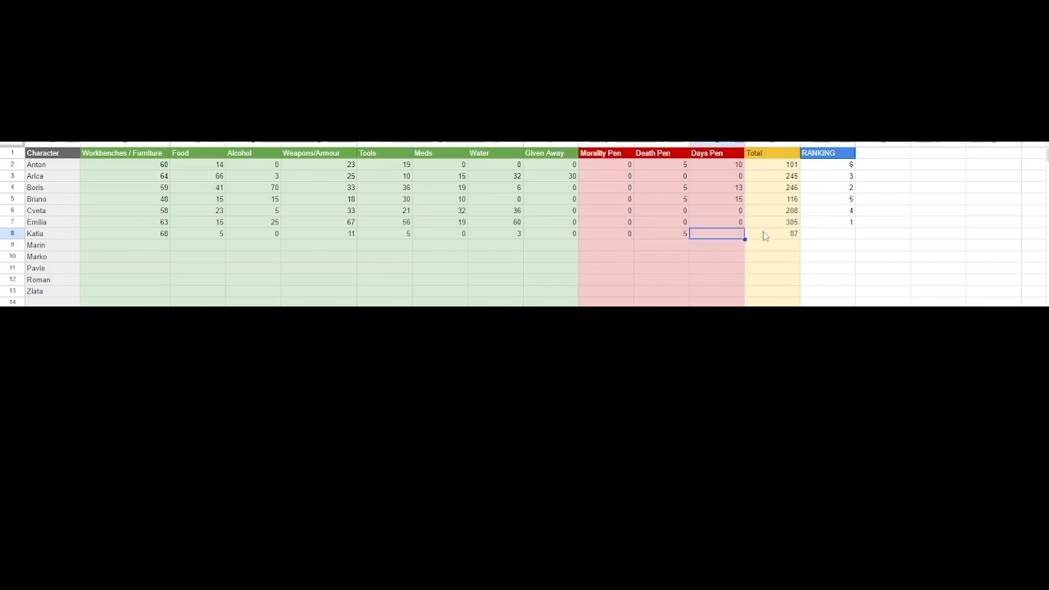
type("12")
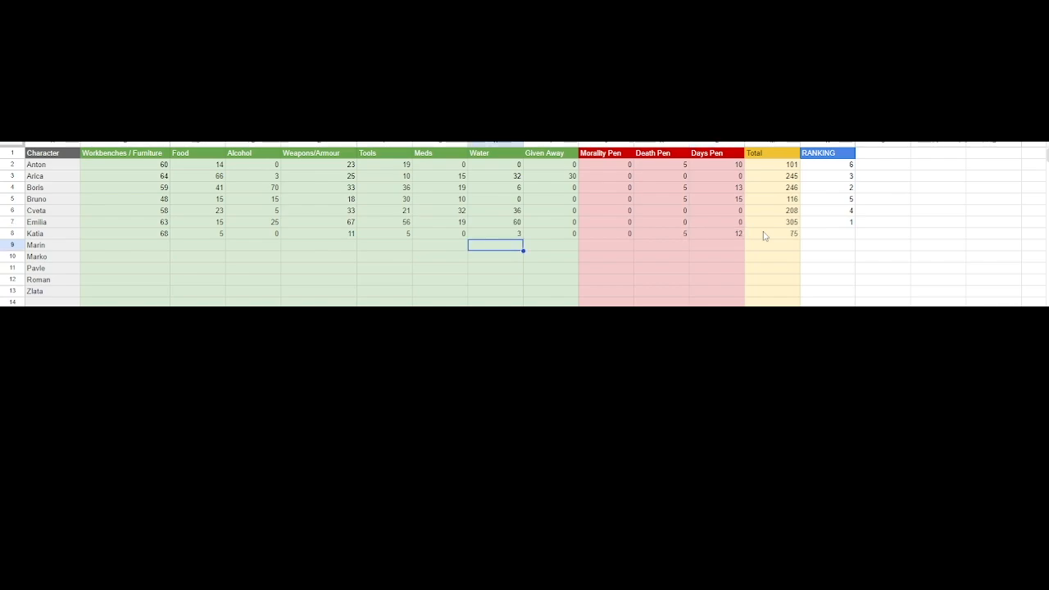
left_click(717, 234)
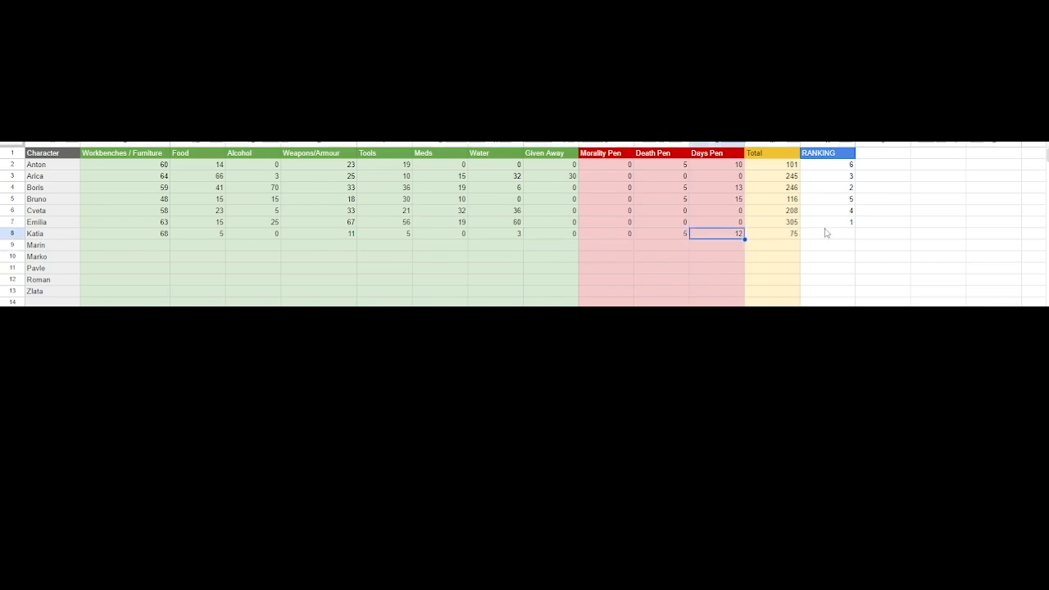